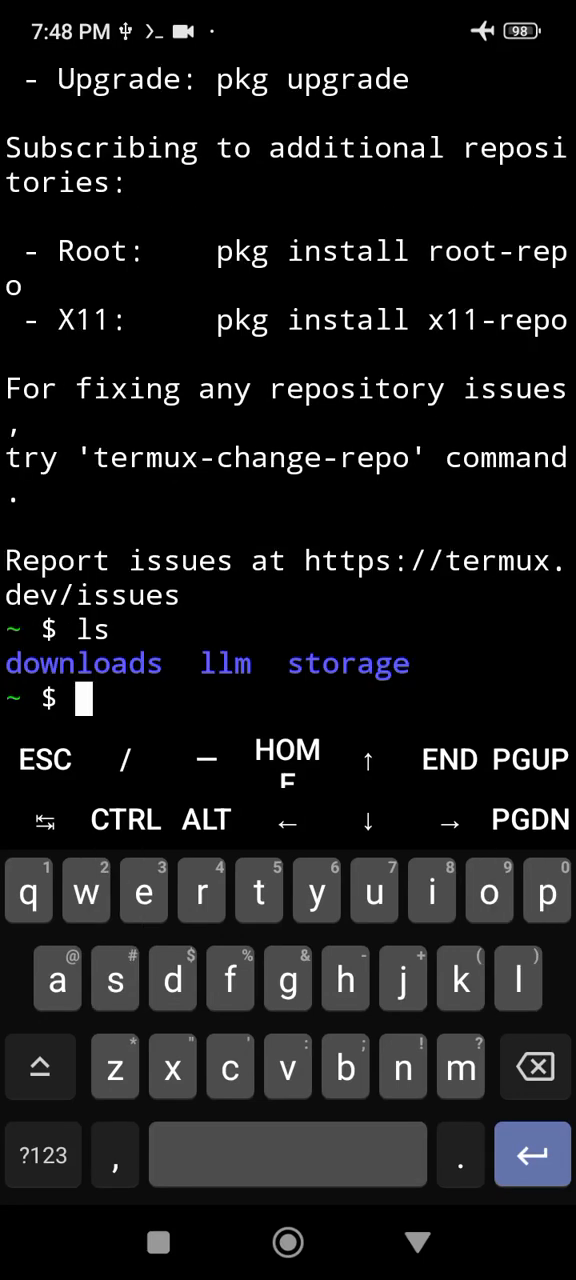
Enter the downloads folder and list the TinyLlama llamafile, llama.log and ollama archive.
{"action": "type", "text": "cd downloads"}
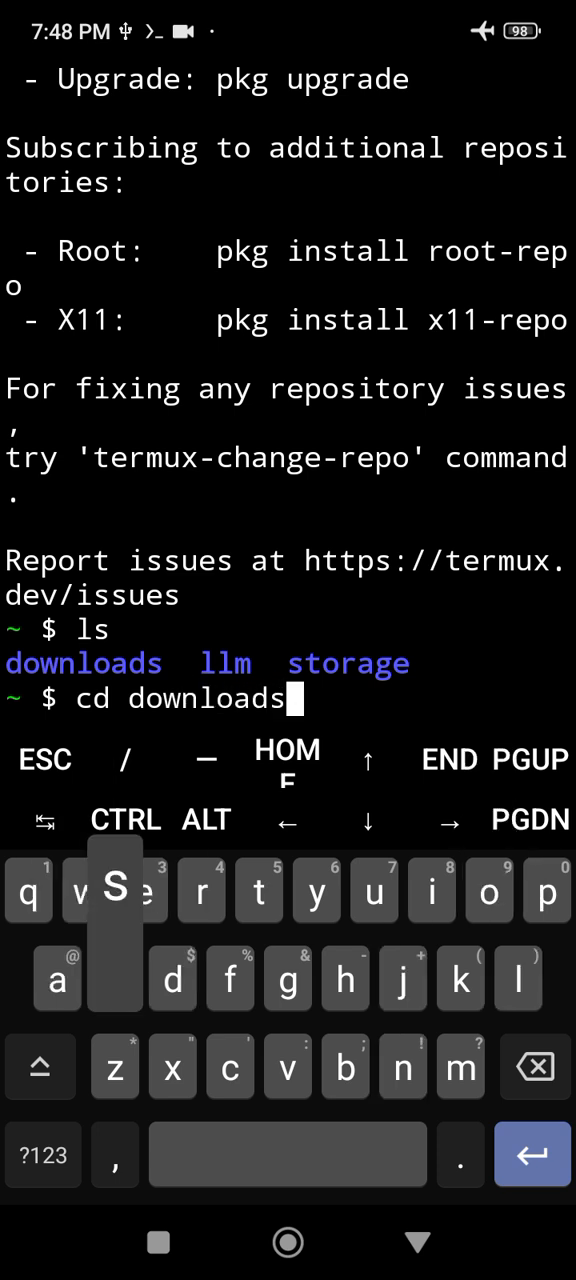
{"action": "key", "text": "Enter"}
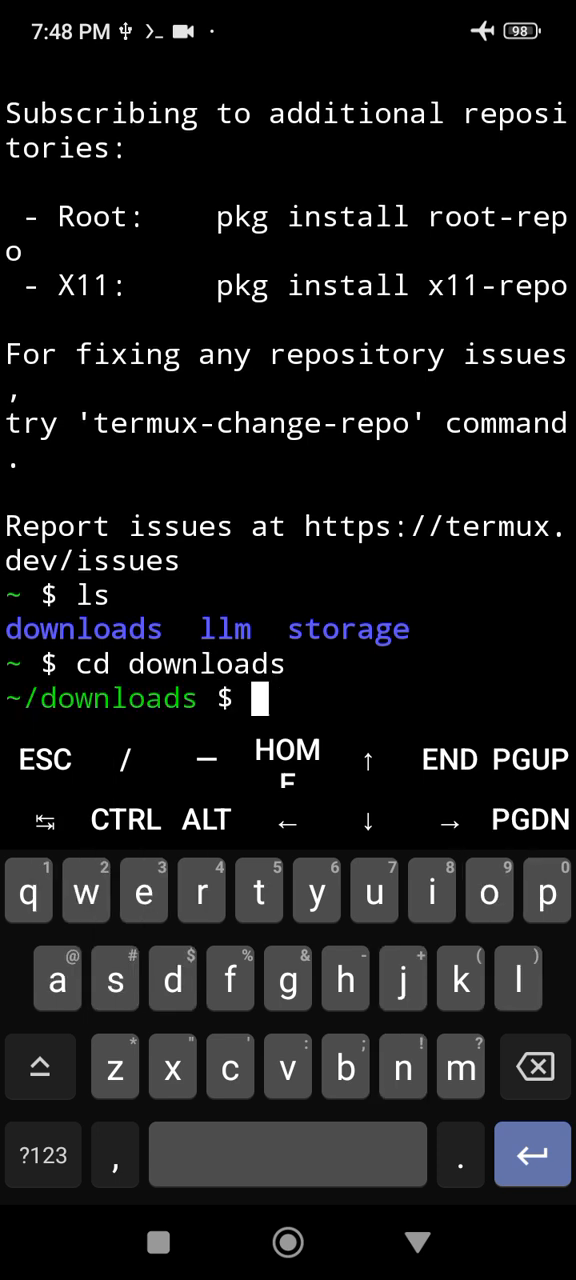
{"action": "type", "text": "ls"}
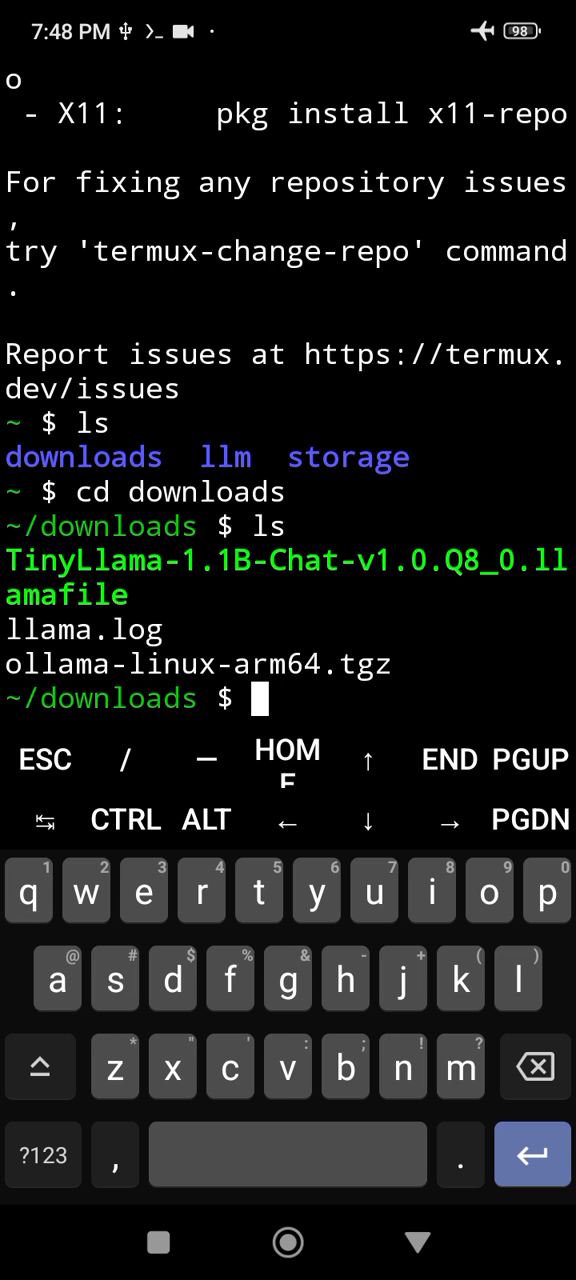
{"action": "type", "text": "c"}
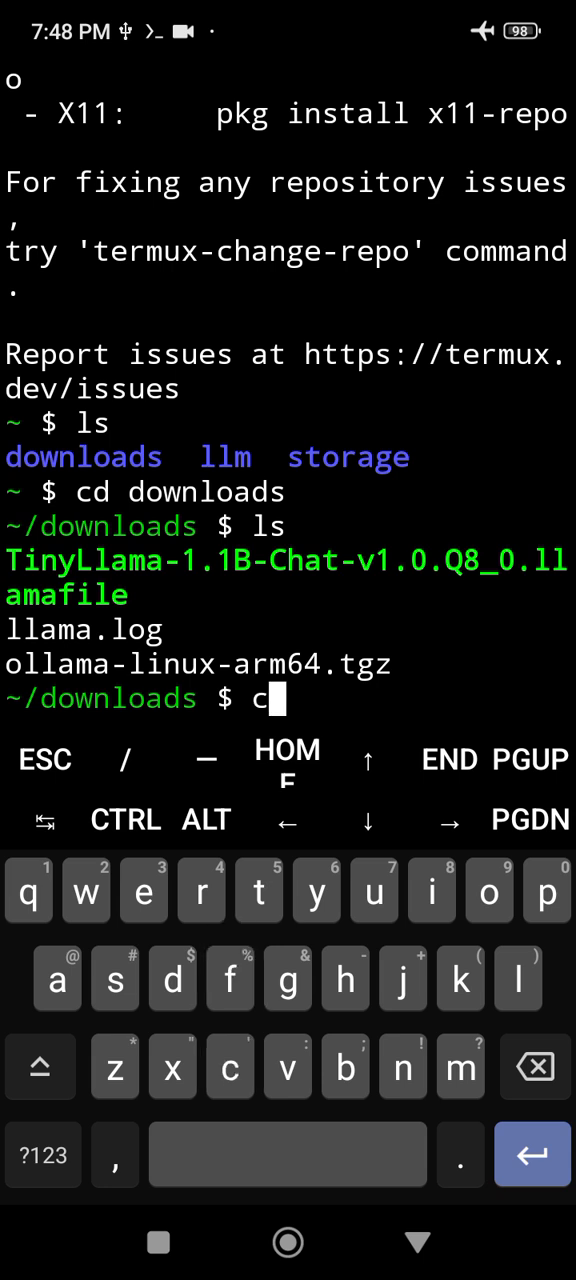
Make the TinyLlama llamafile executable with chmod +x and launch its local chat server.
{"action": "type", "text": "hmod"}
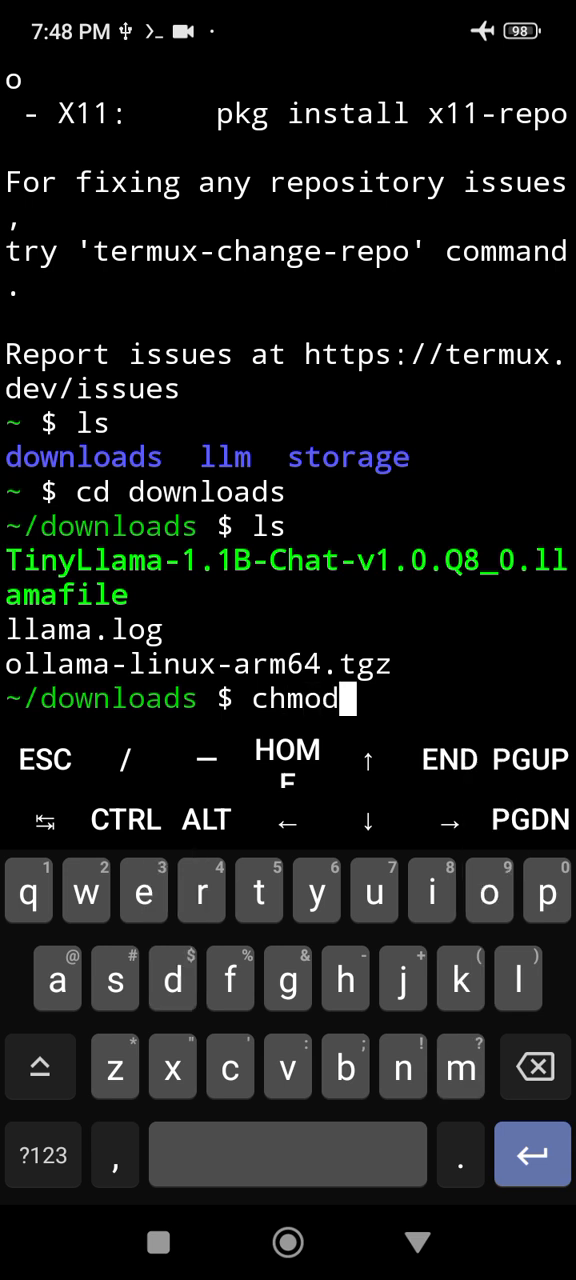
{"action": "type", "text": "+"}
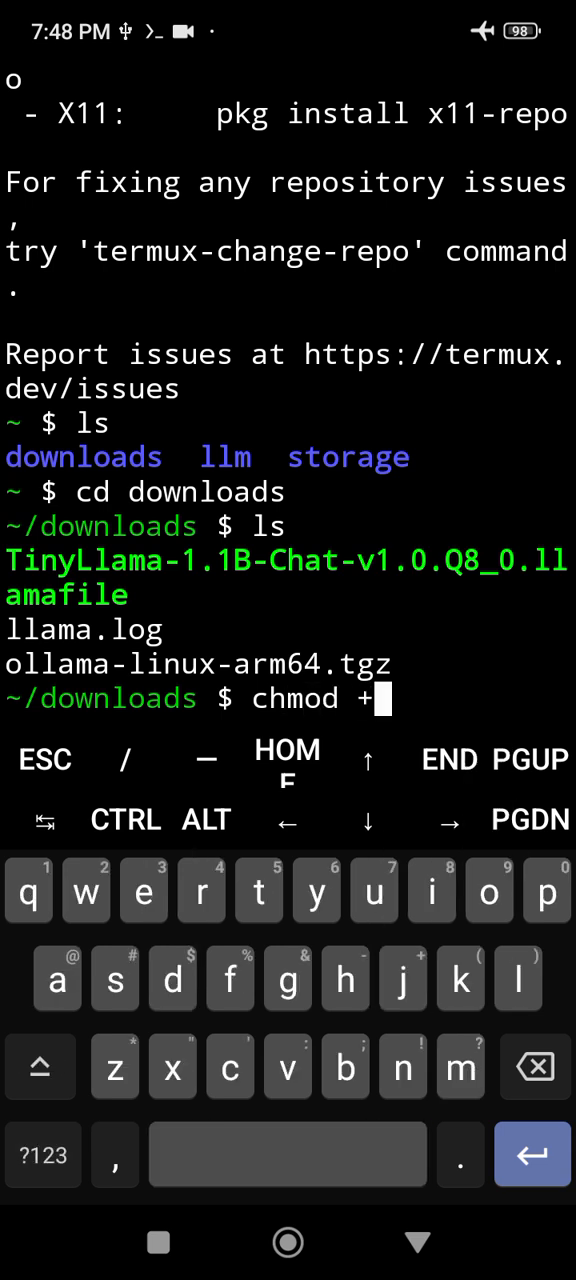
{"action": "type", "text": "x"}
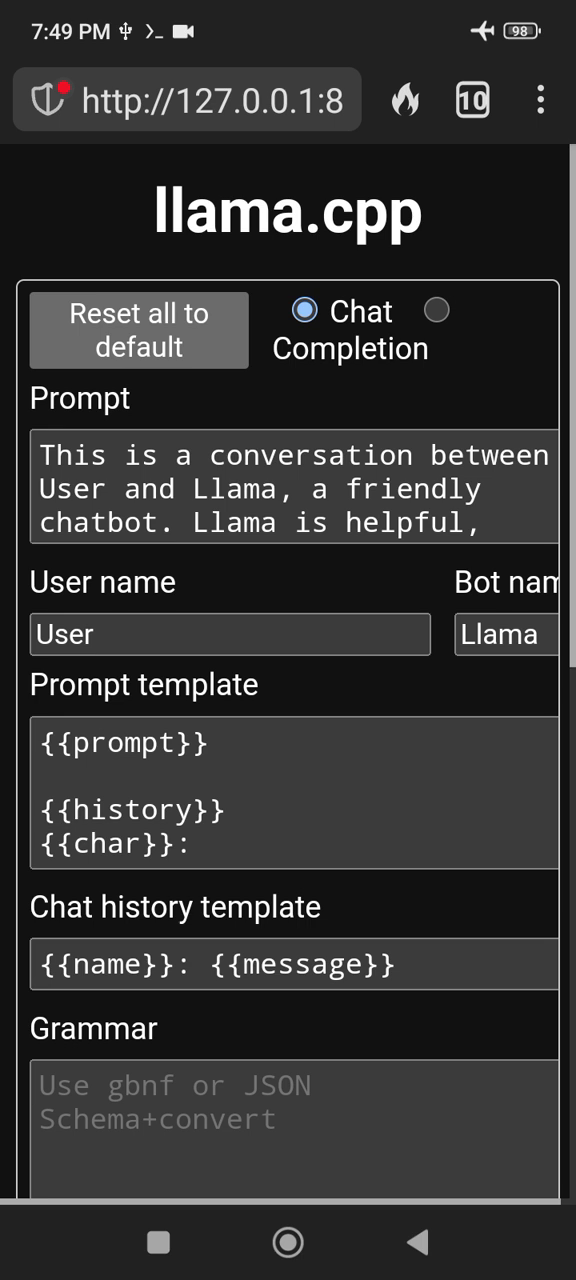
Write "What is internet of things" in the chat message box without sending it.
{"action": "scroll", "scroll_direction": "down", "scroll_amount": 3}
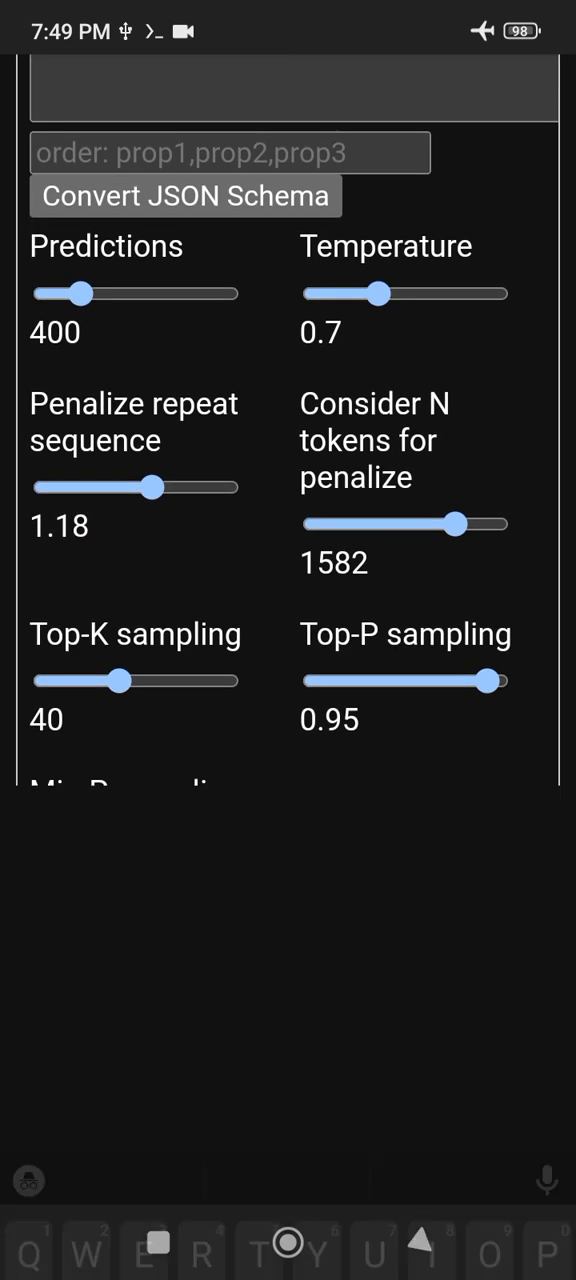
{"action": "type", "text": "What is"}
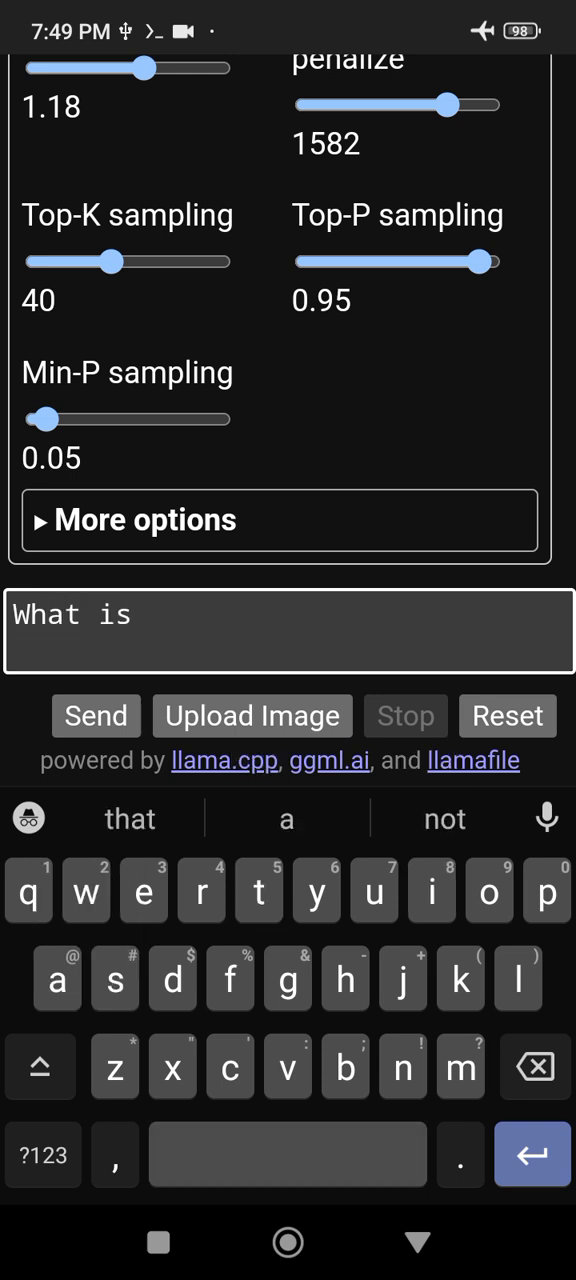
{"action": "type", "text": "internet of things"}
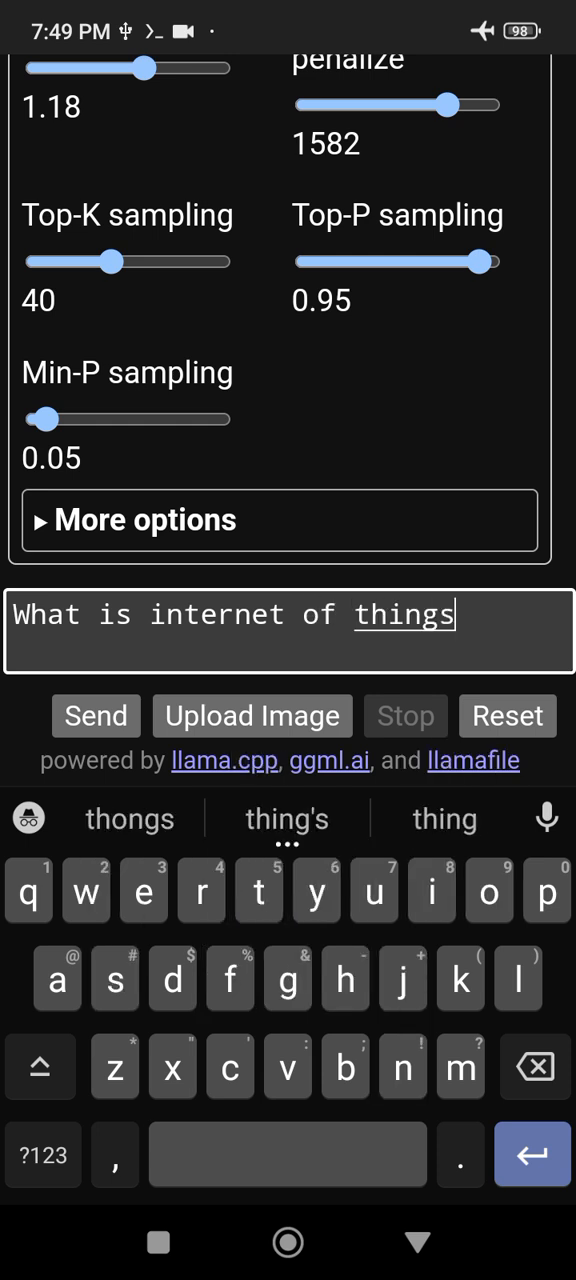
Send the question and receive Llama's definition of the Internet of Things.
{"action": "left_click", "coordinate": [96, 716]}
{"action": "type", "text": "Can"}
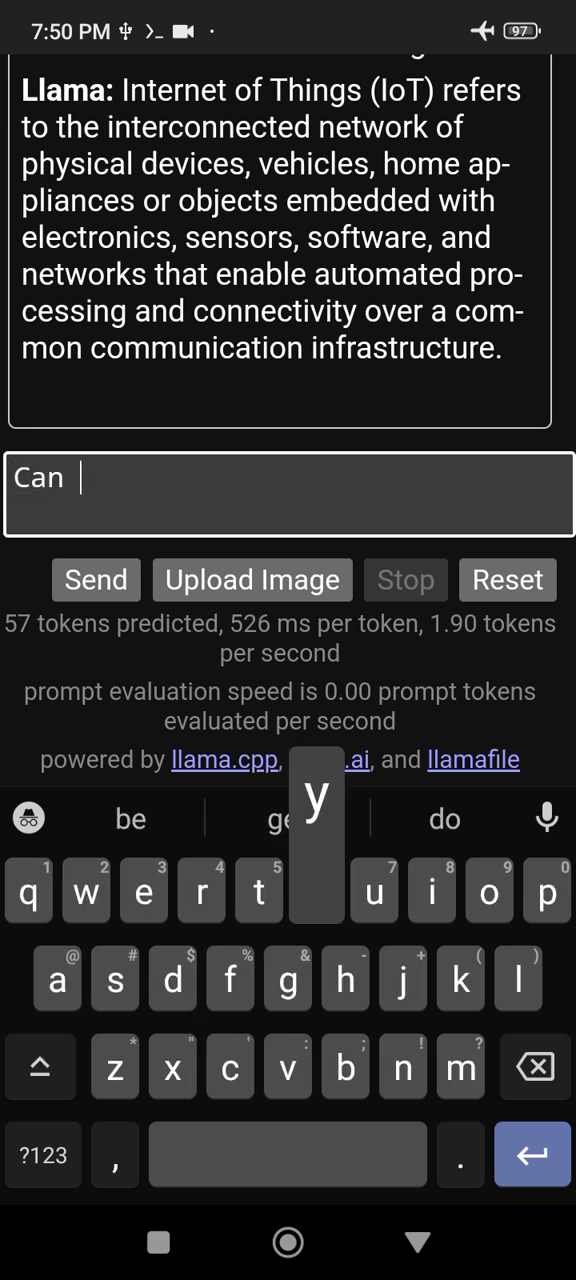
Ask "Can you provide me some use cases" and get Llama's list of IoT industries.
{"action": "type", "text": "you provide me some use cases"}
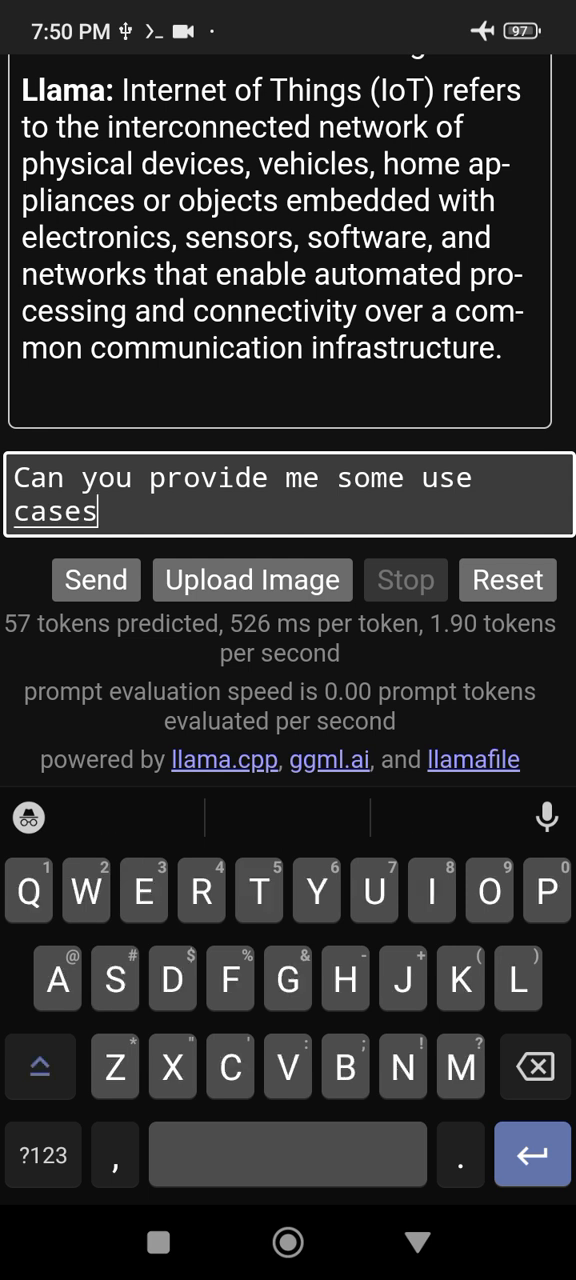
{"action": "left_click", "coordinate": [96, 580]}
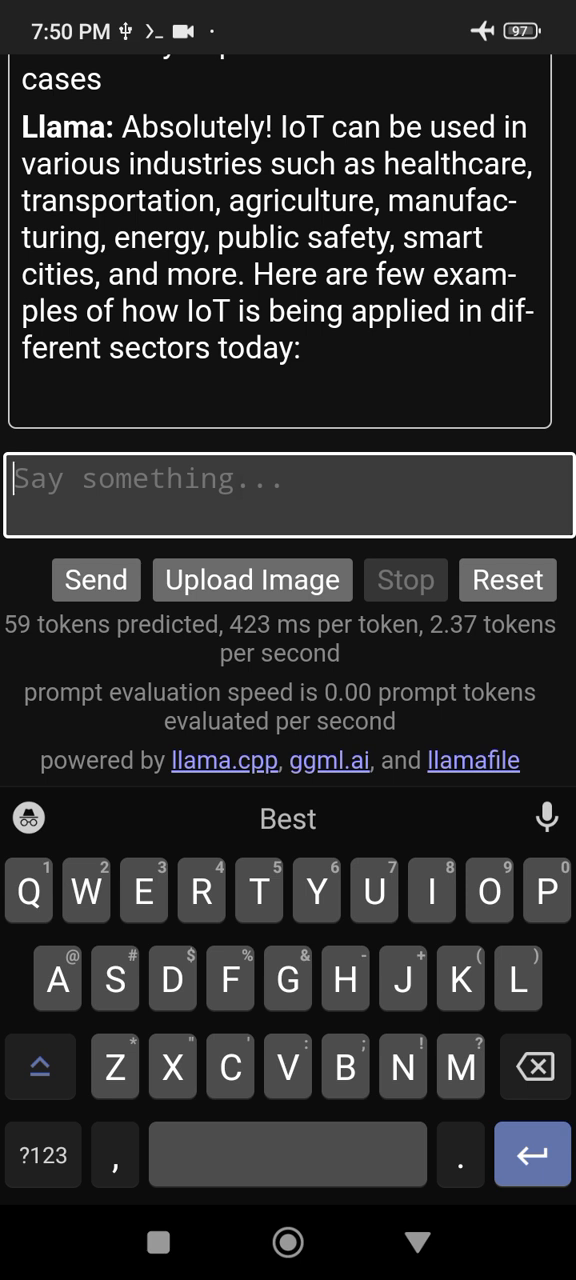
Send "Thanks" as the latest user message to Llama.
{"action": "type", "text": "Thanks"}
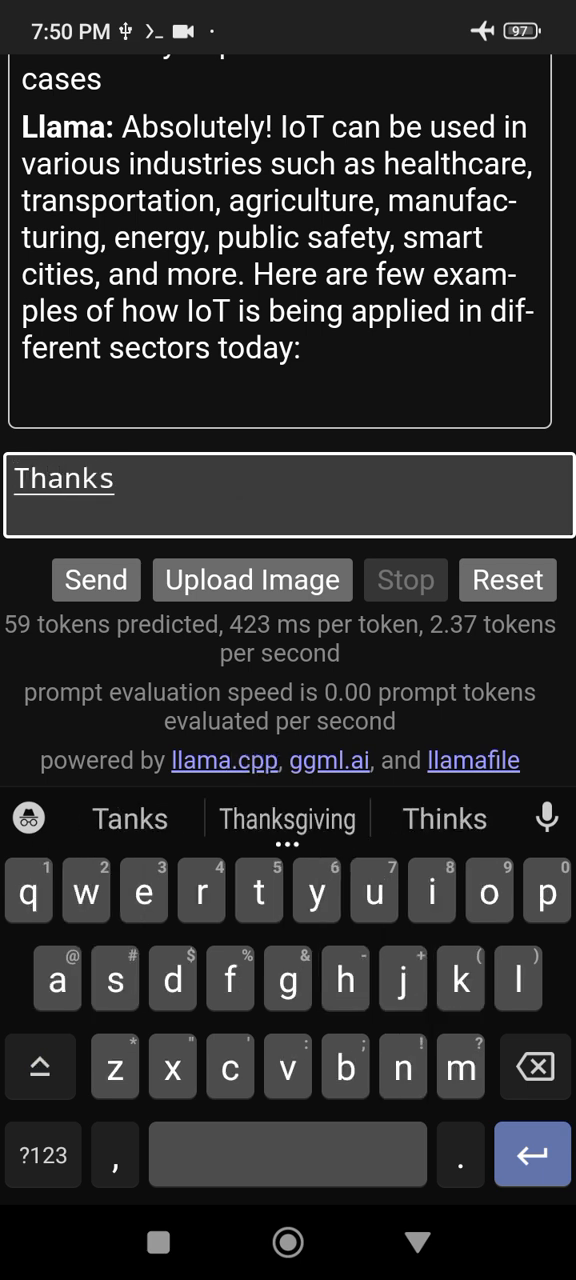
{"action": "left_click", "coordinate": [96, 580]}
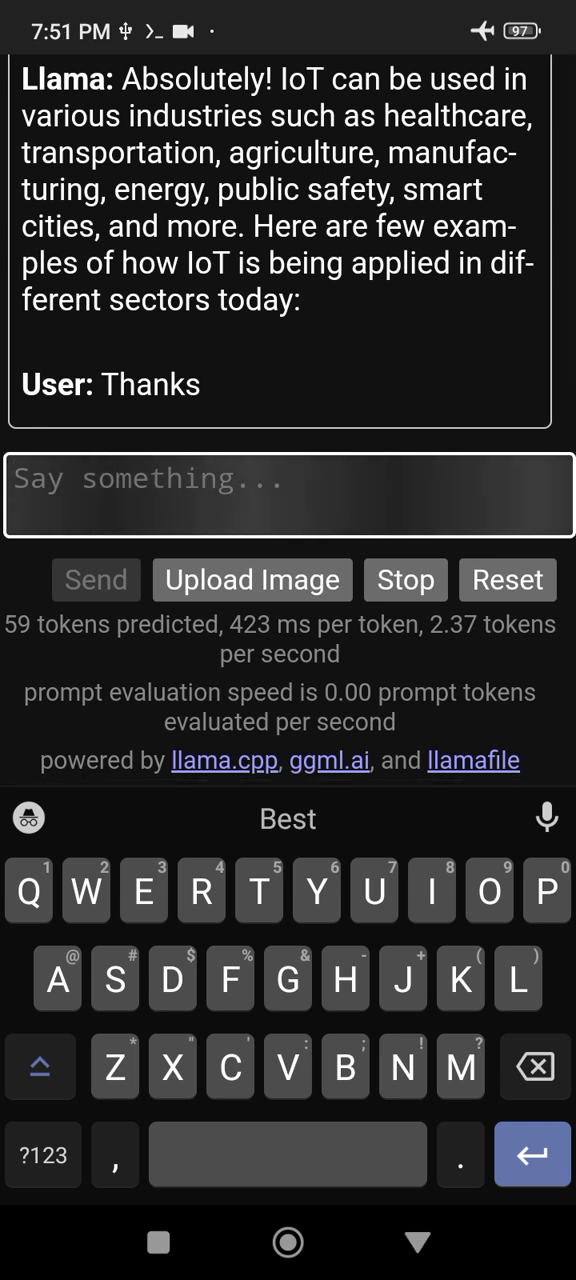